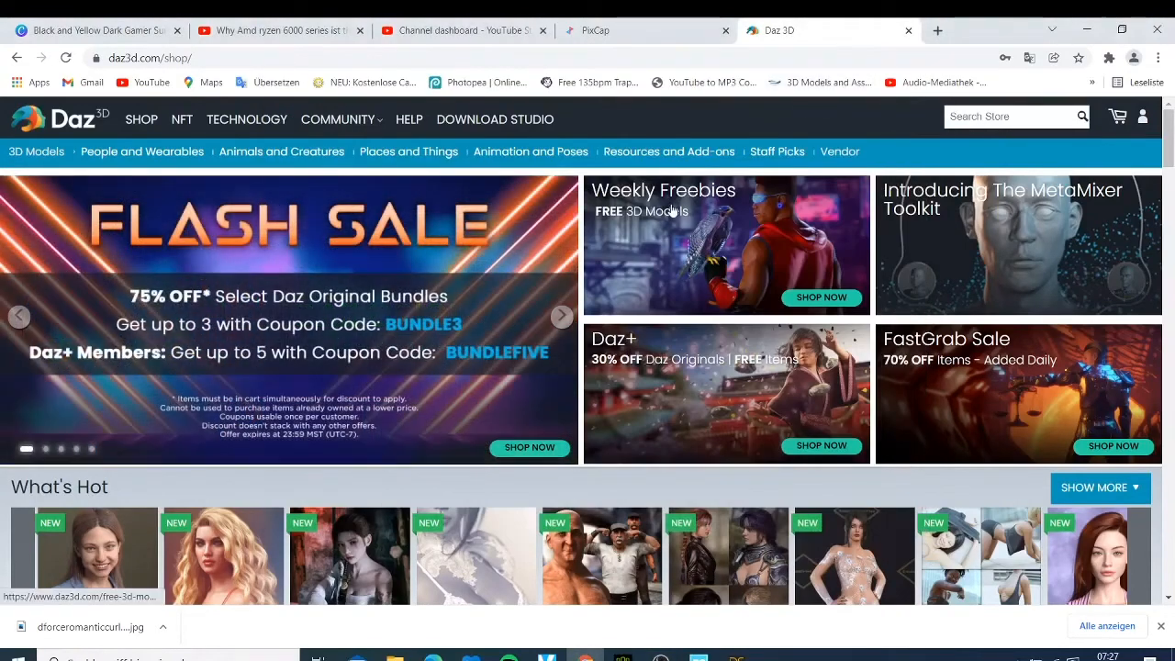
pyautogui.moveTo(668, 211)
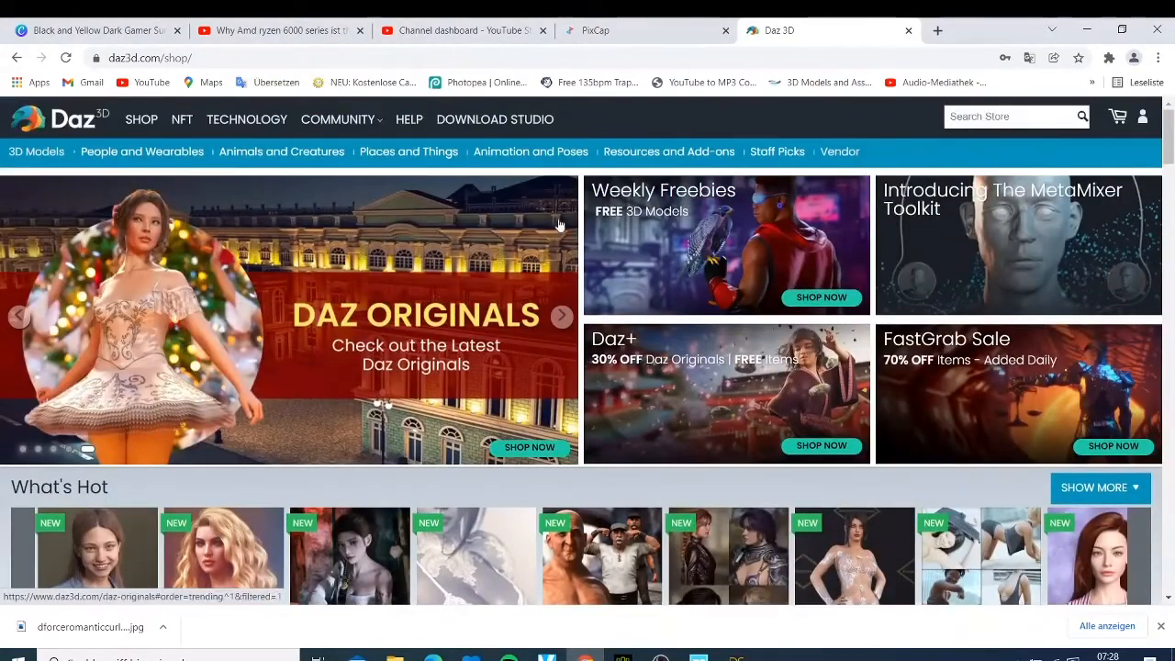
pyautogui.moveTo(705, 213)
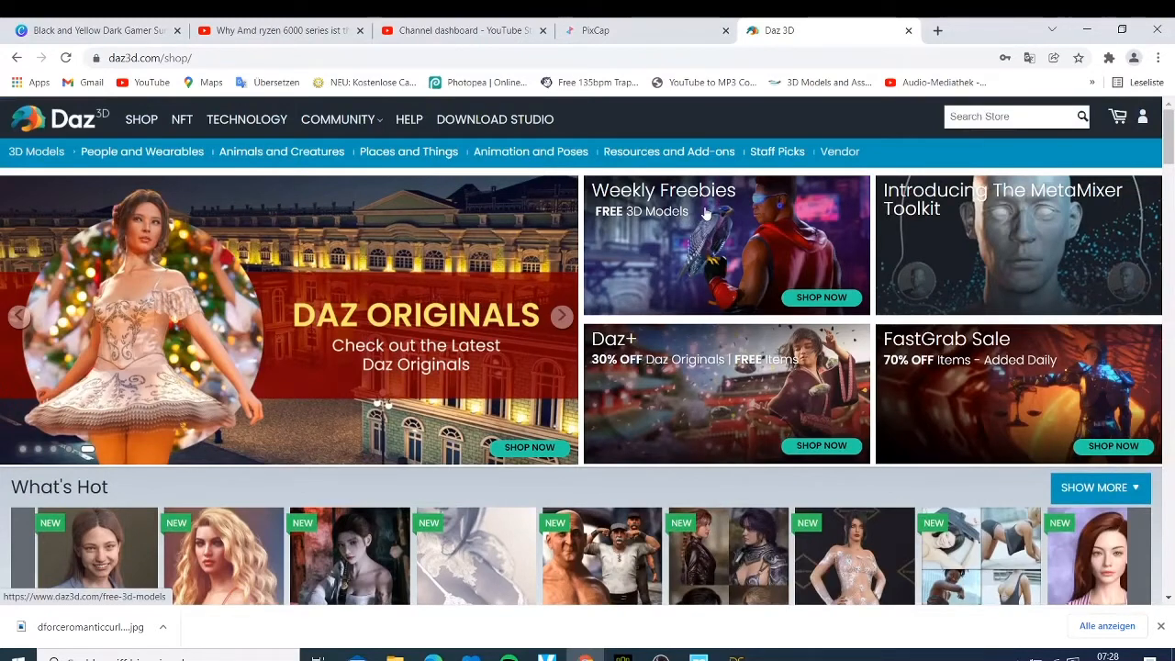
pyautogui.moveTo(709, 285)
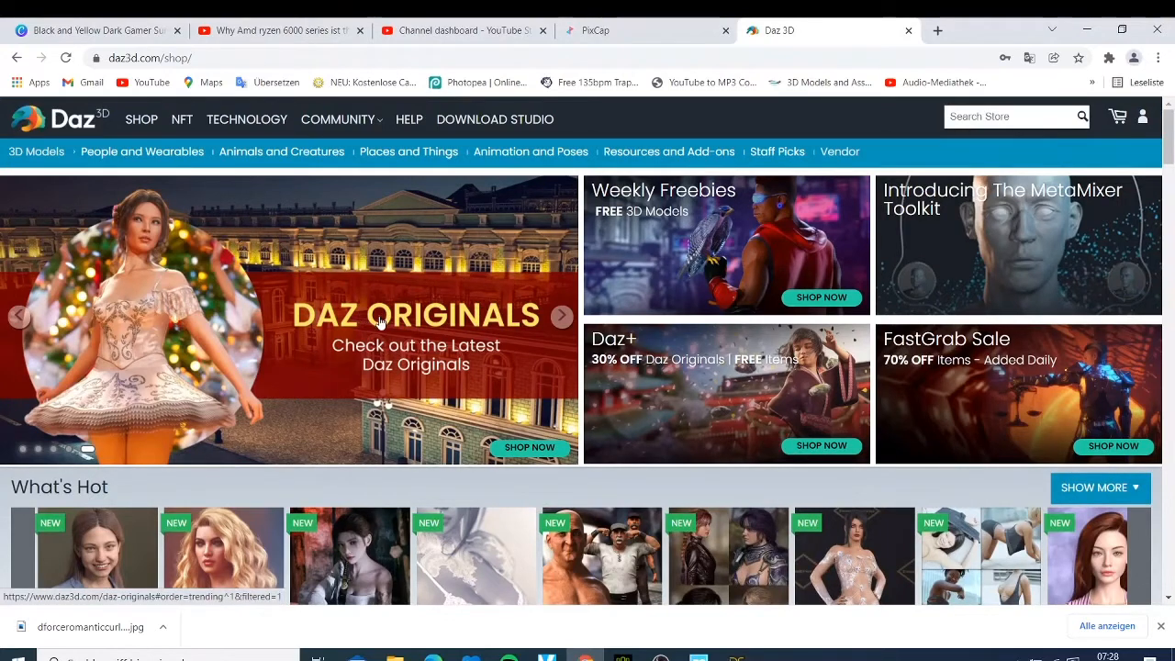
pyautogui.moveTo(777, 151)
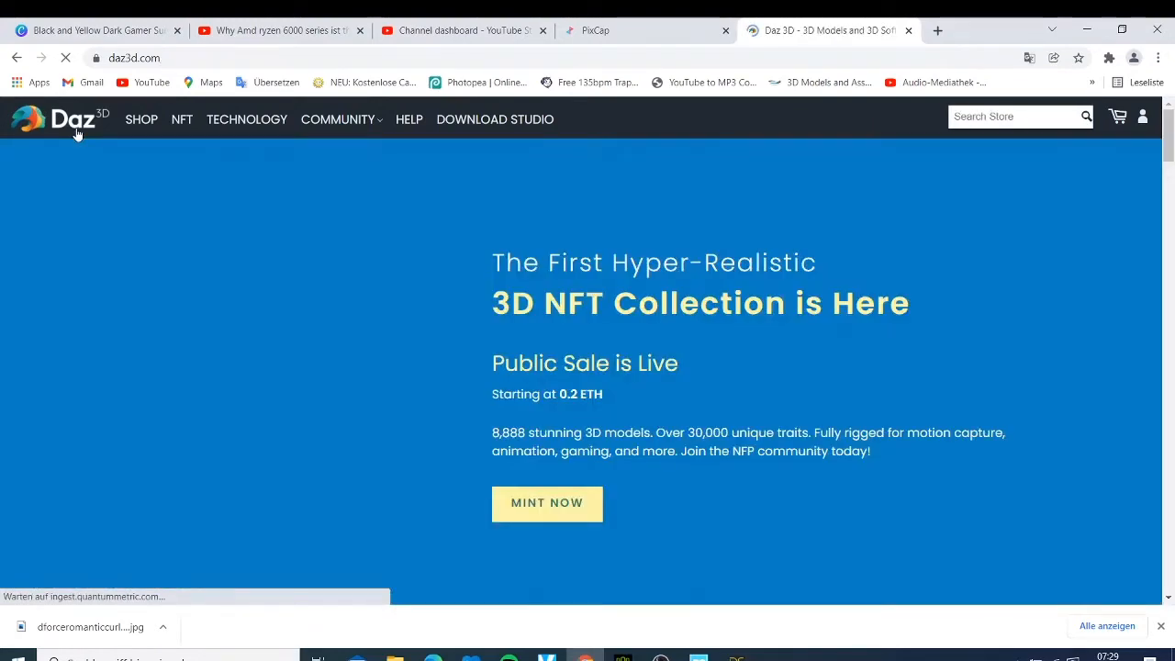
pyautogui.scroll(-3)
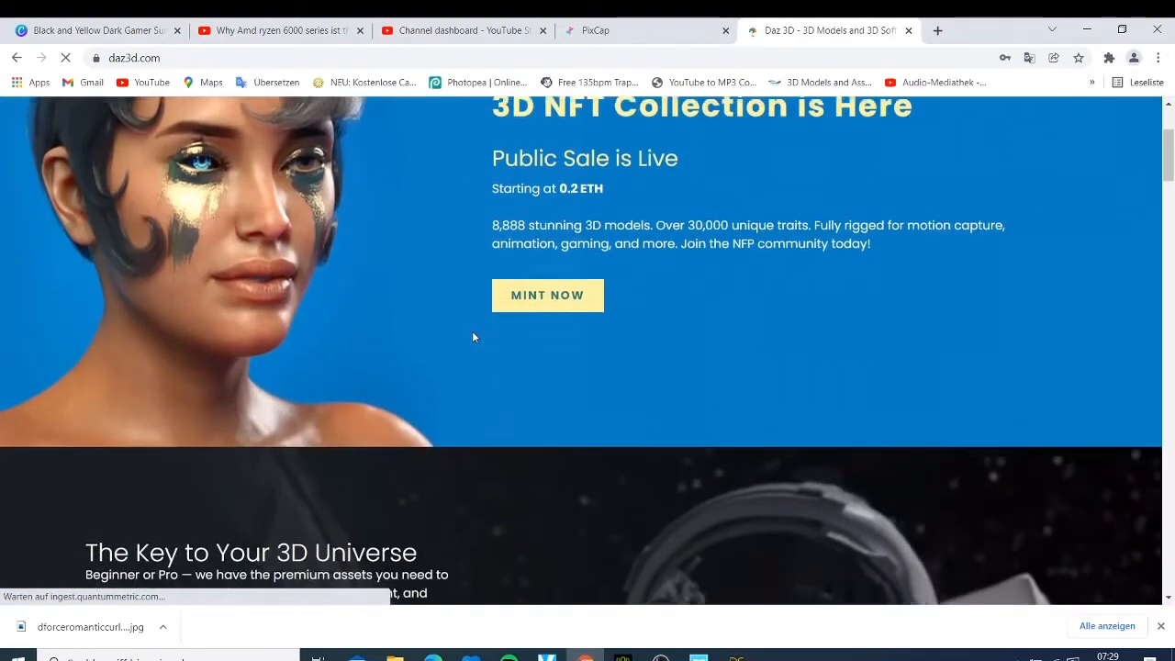
pyautogui.scroll(-3)
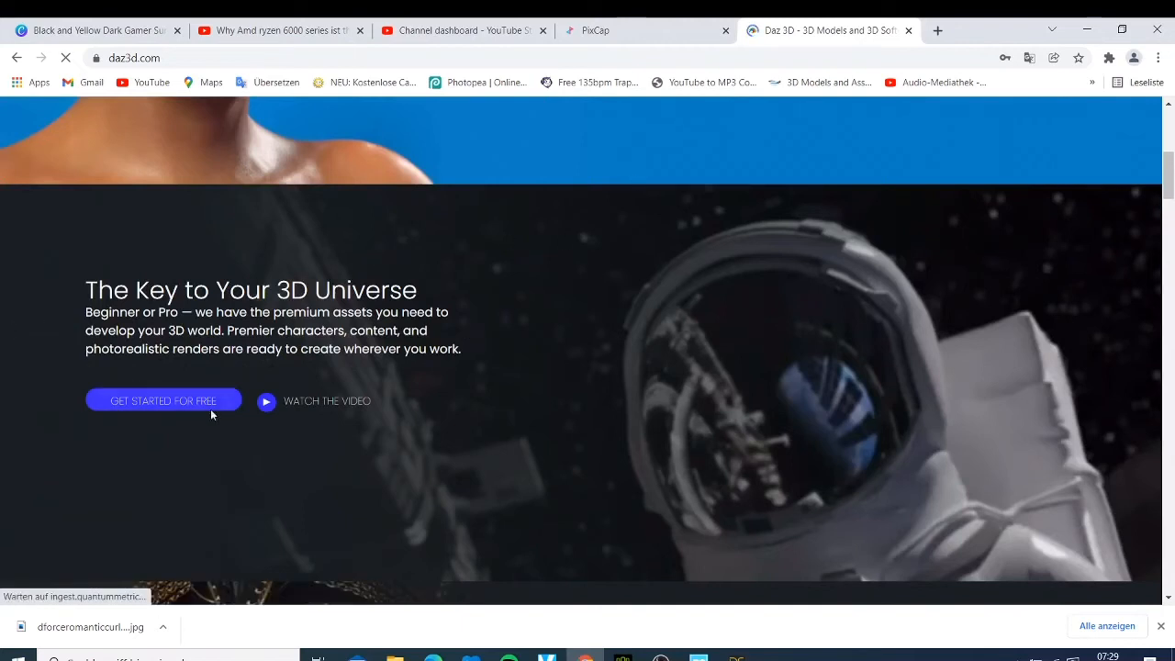
pyautogui.moveTo(206, 437)
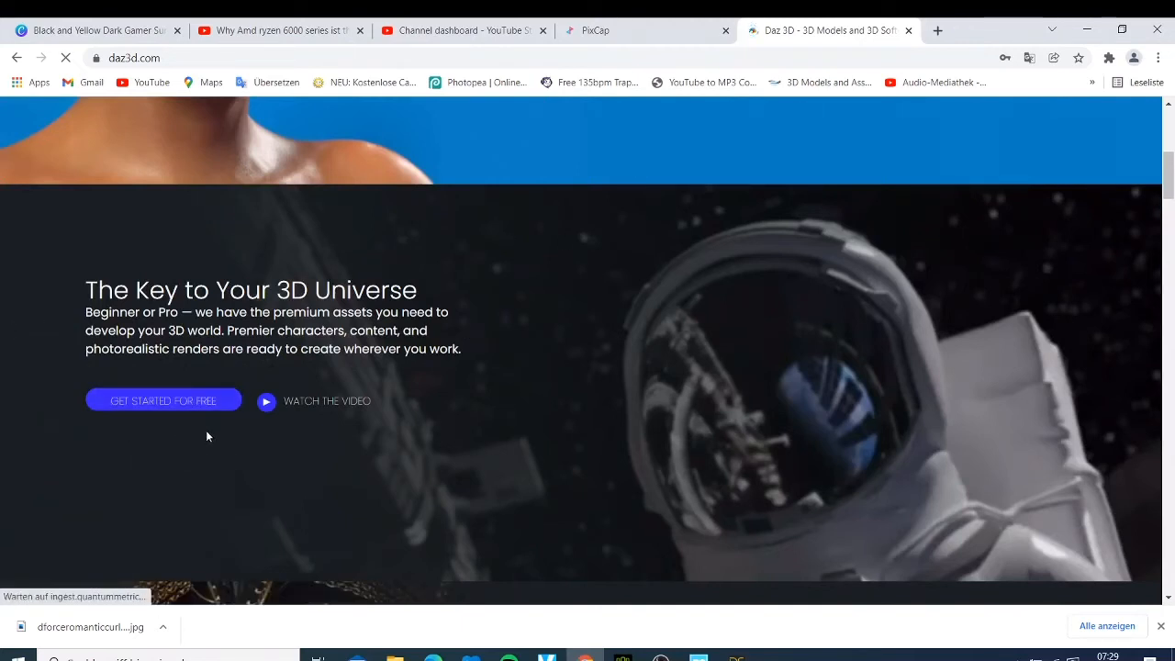
pyautogui.moveTo(184, 411)
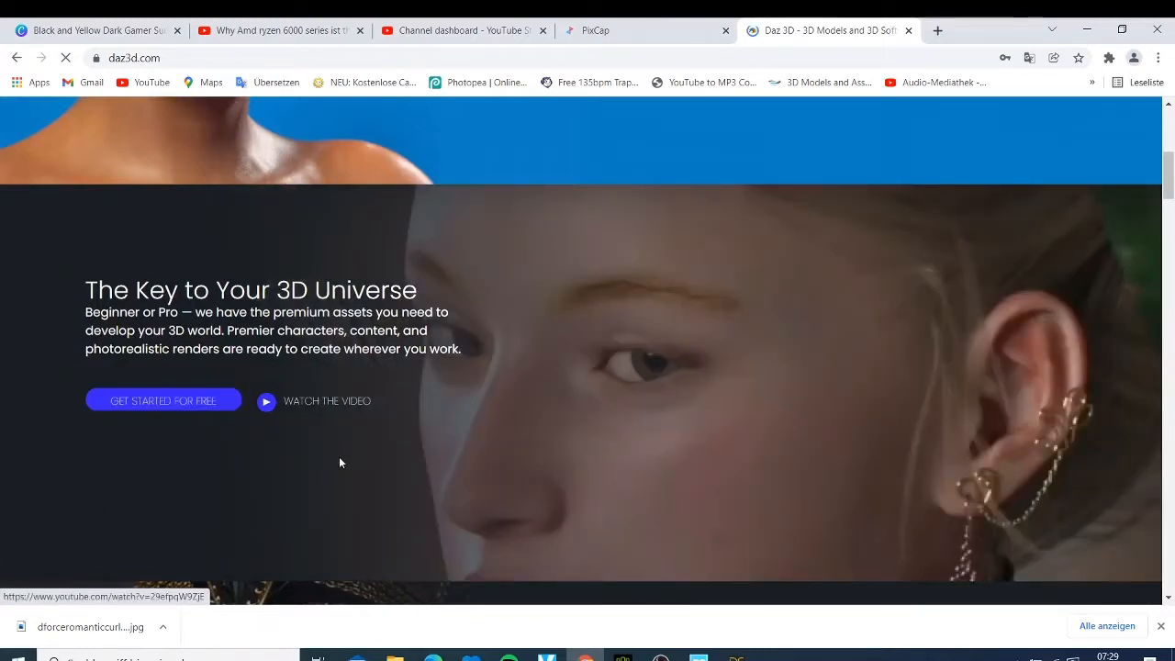
pyautogui.scroll(-3)
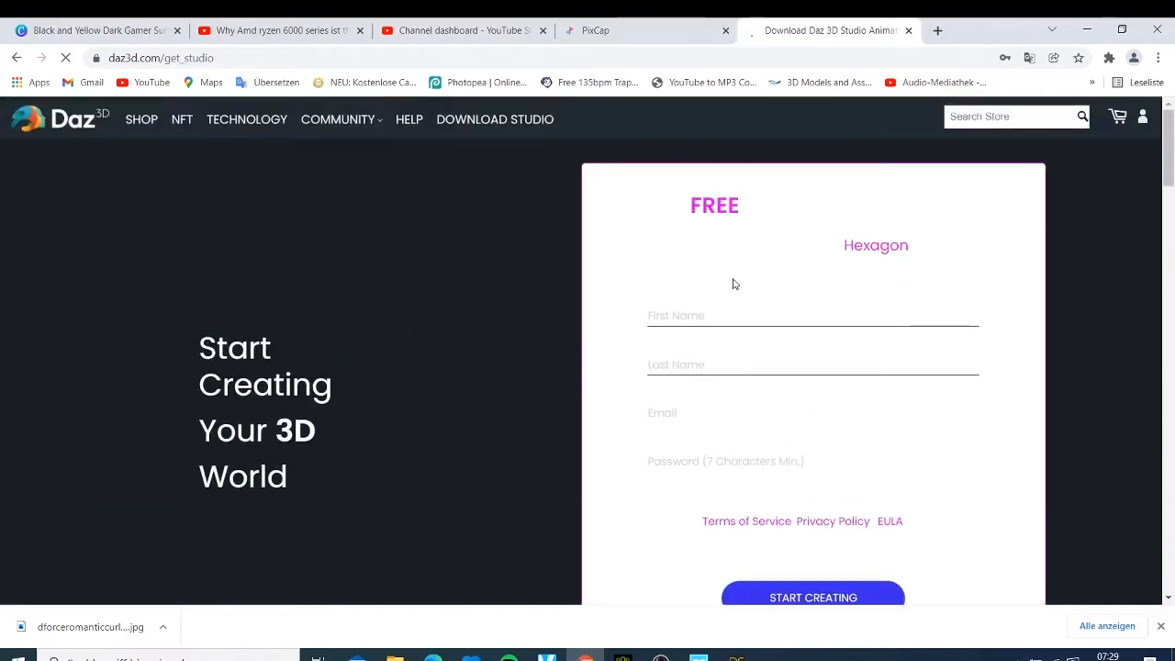
pyautogui.scroll(-3)
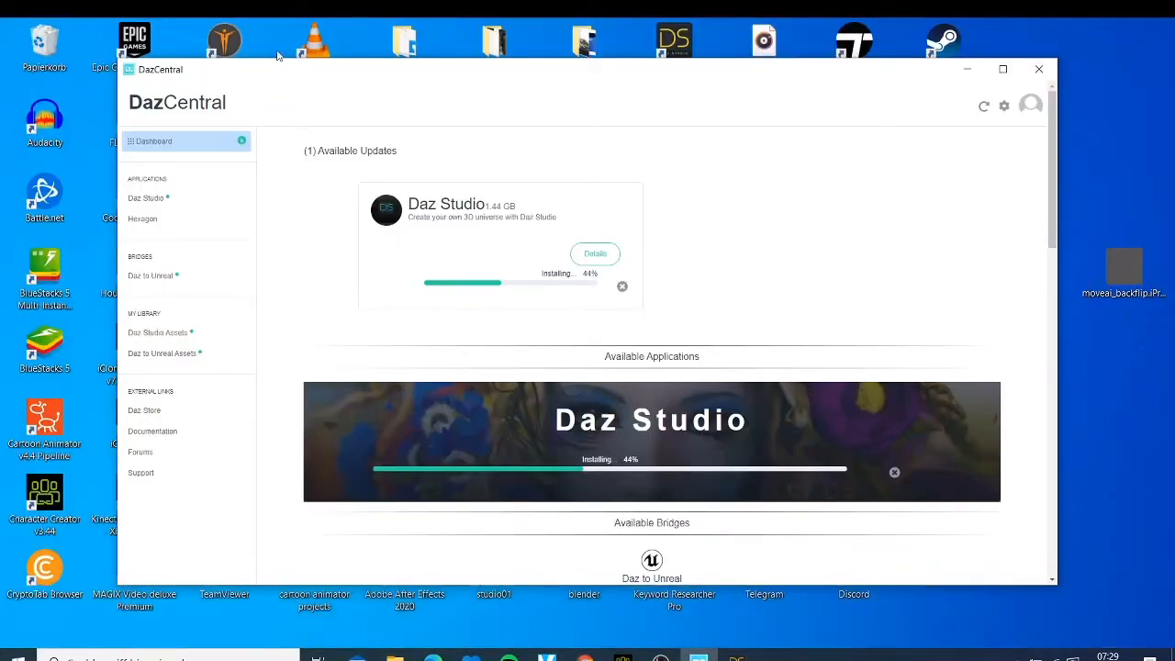
pyautogui.moveTo(462, 235)
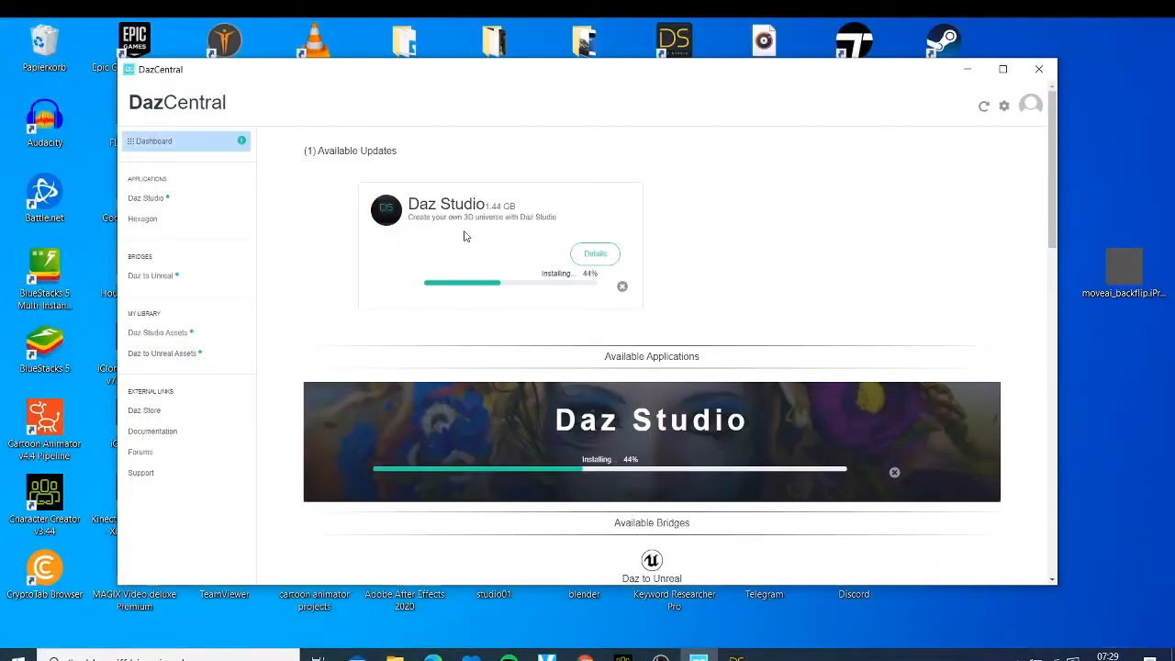
pyautogui.moveTo(548, 293)
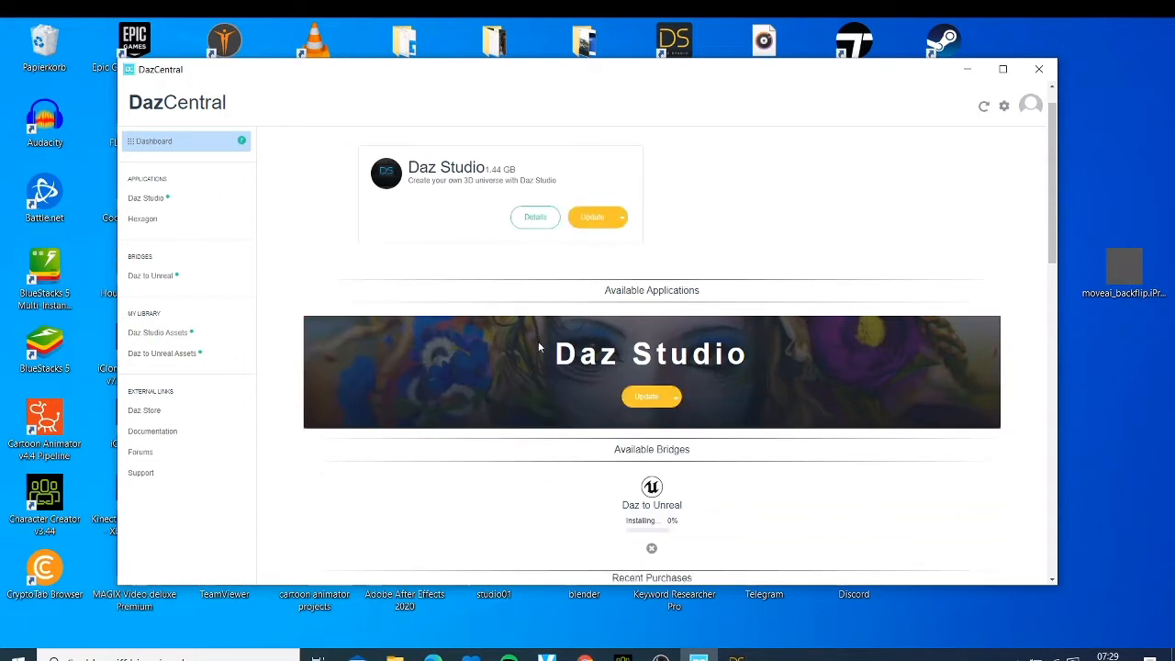
pyautogui.scroll(-3)
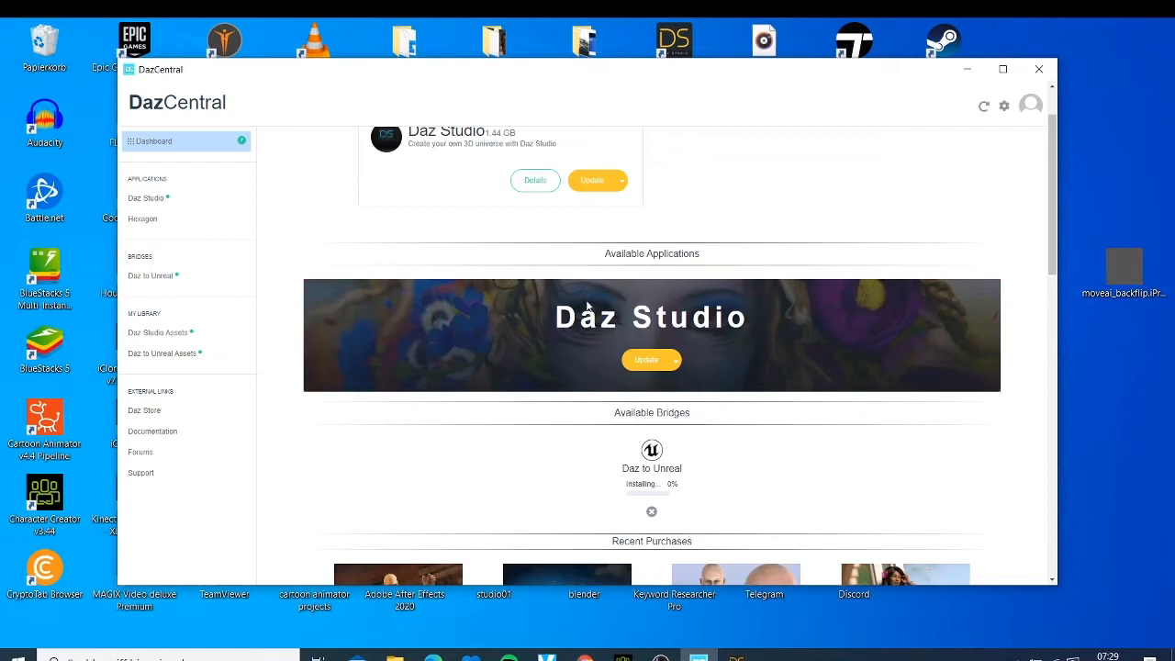
pyautogui.moveTo(347, 339)
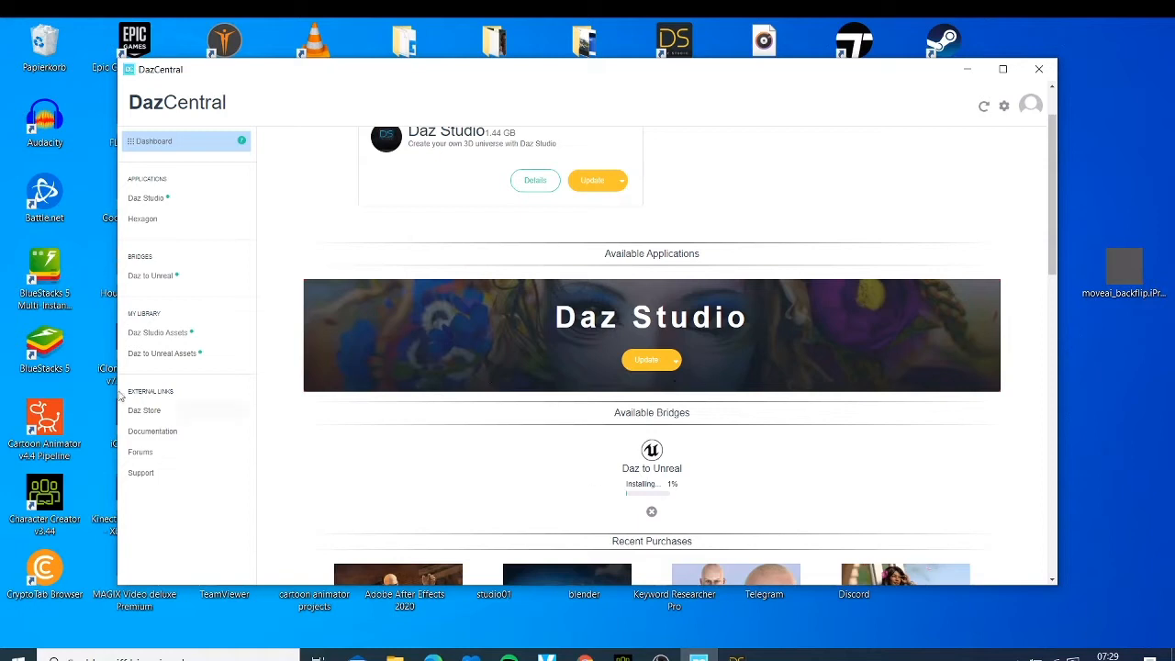
pyautogui.moveTo(658, 483)
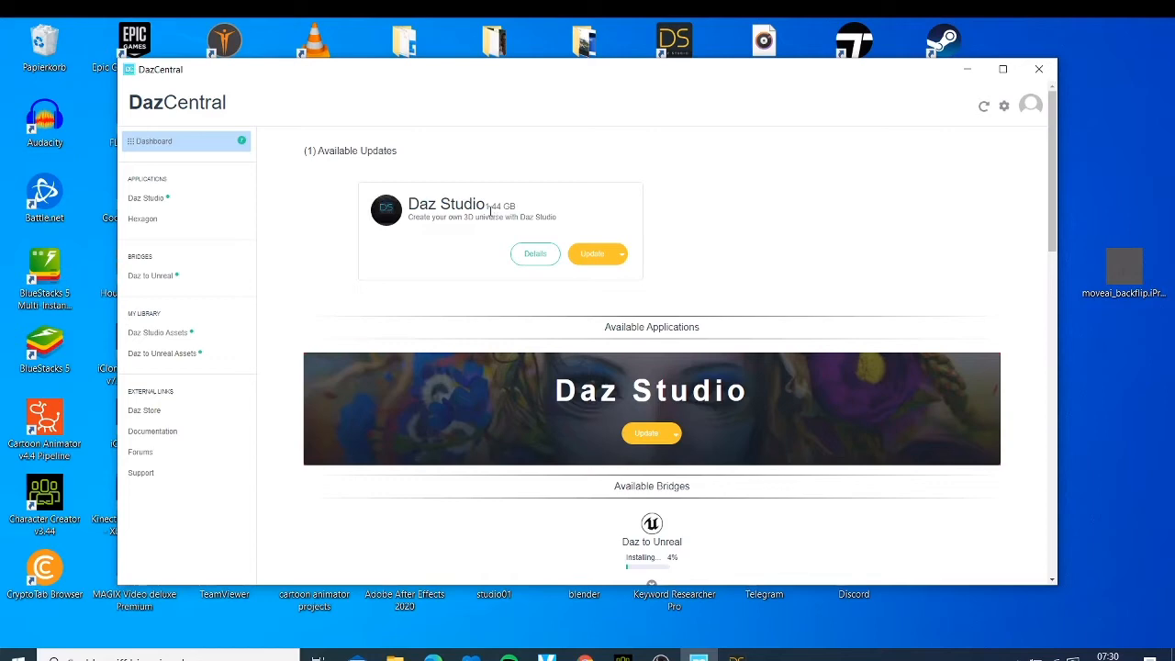
pyautogui.moveTo(767, 338)
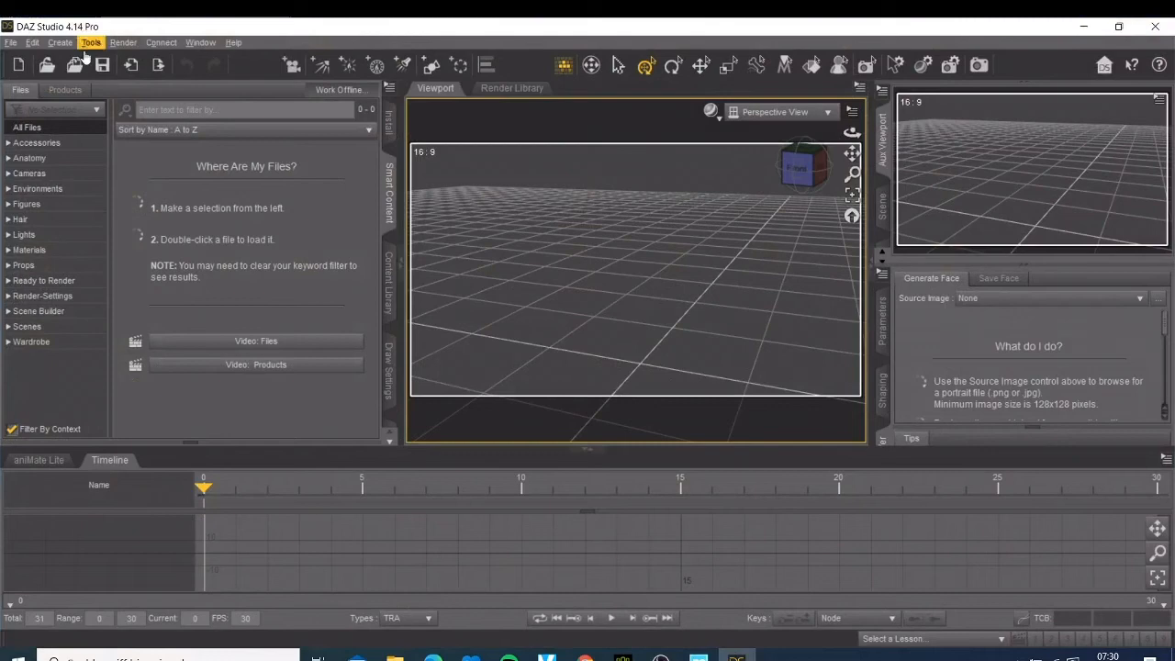
pyautogui.moveTo(292, 64)
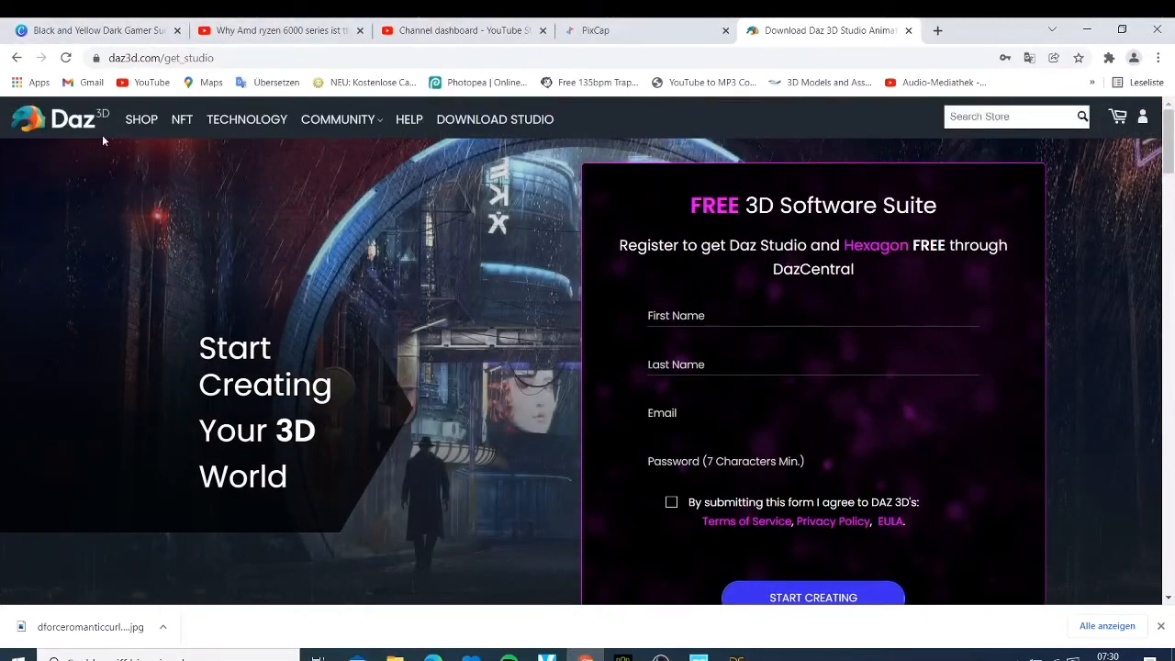
pyautogui.scroll(-3)
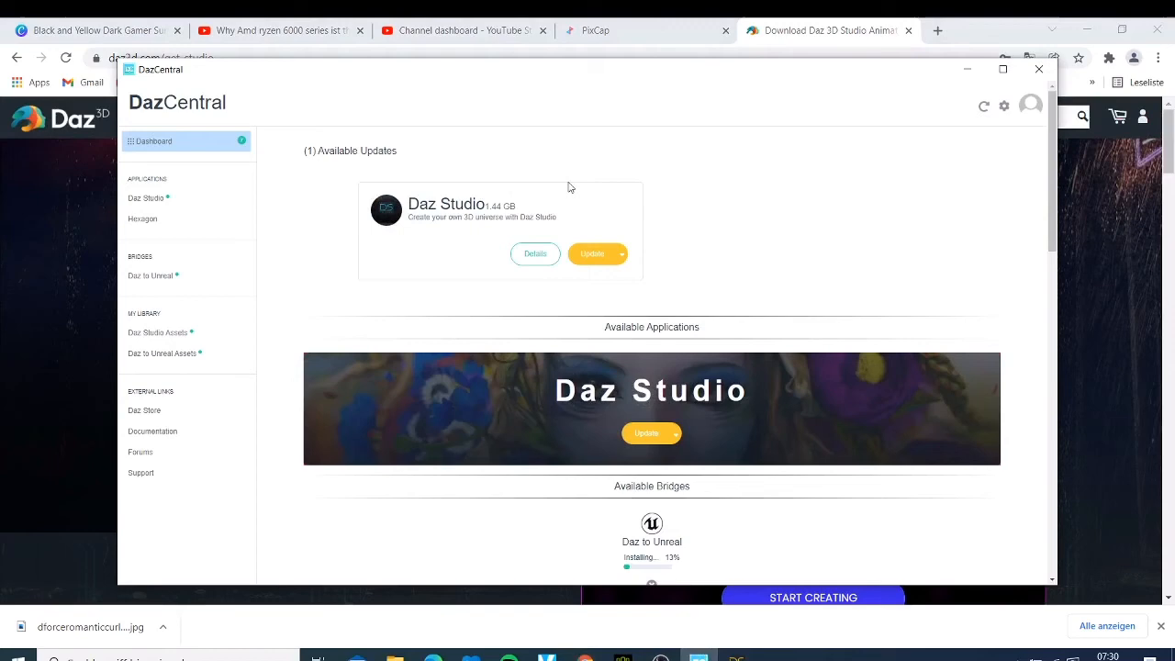
pyautogui.moveTo(672, 433)
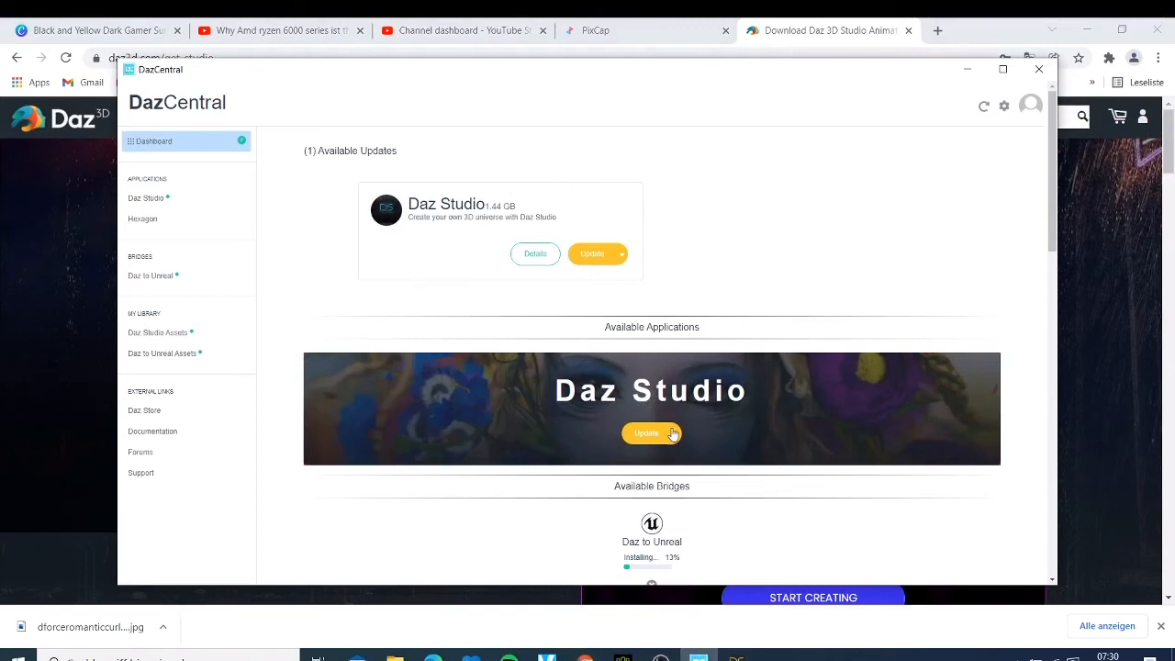
pyautogui.moveTo(981, 90)
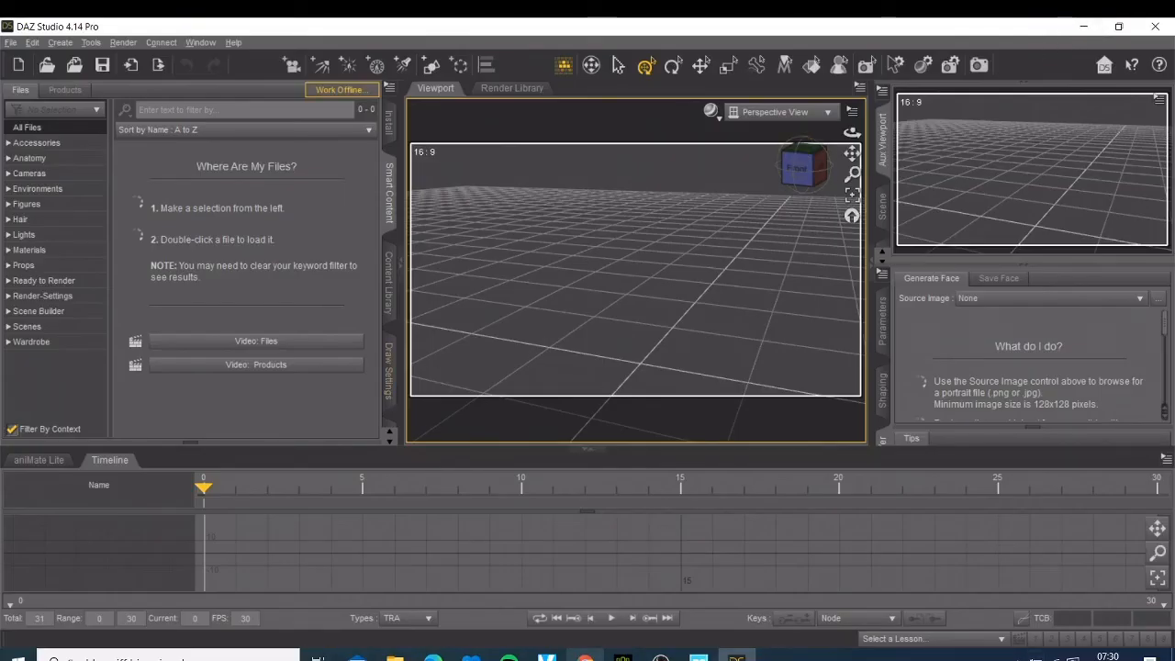
pyautogui.moveTo(270, 298)
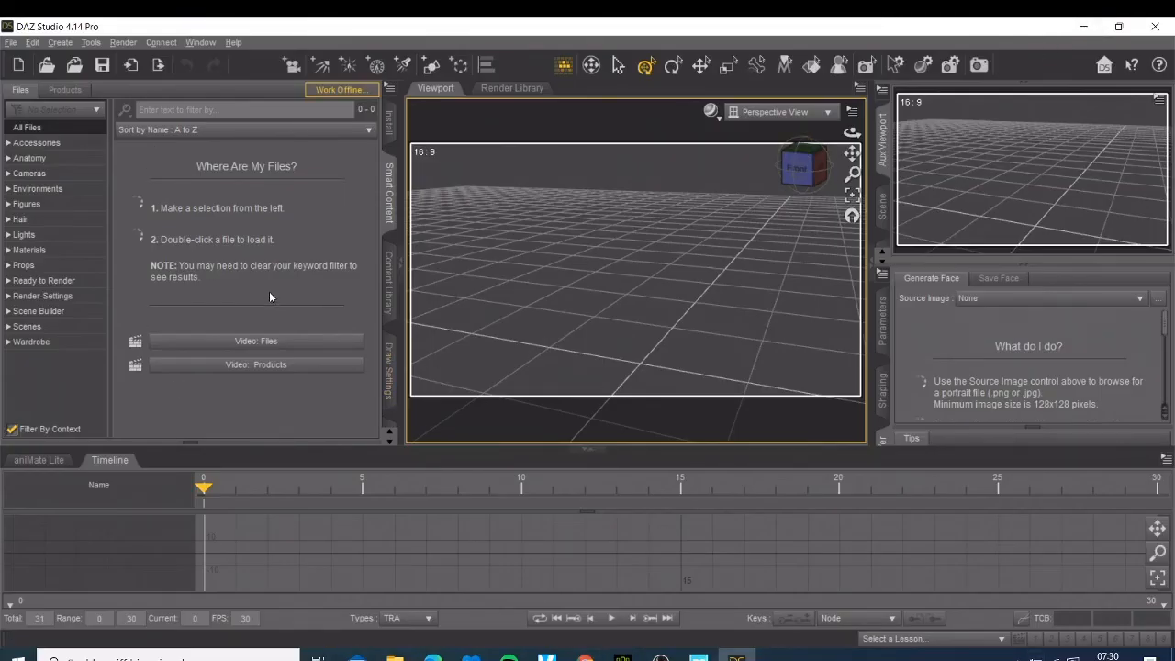